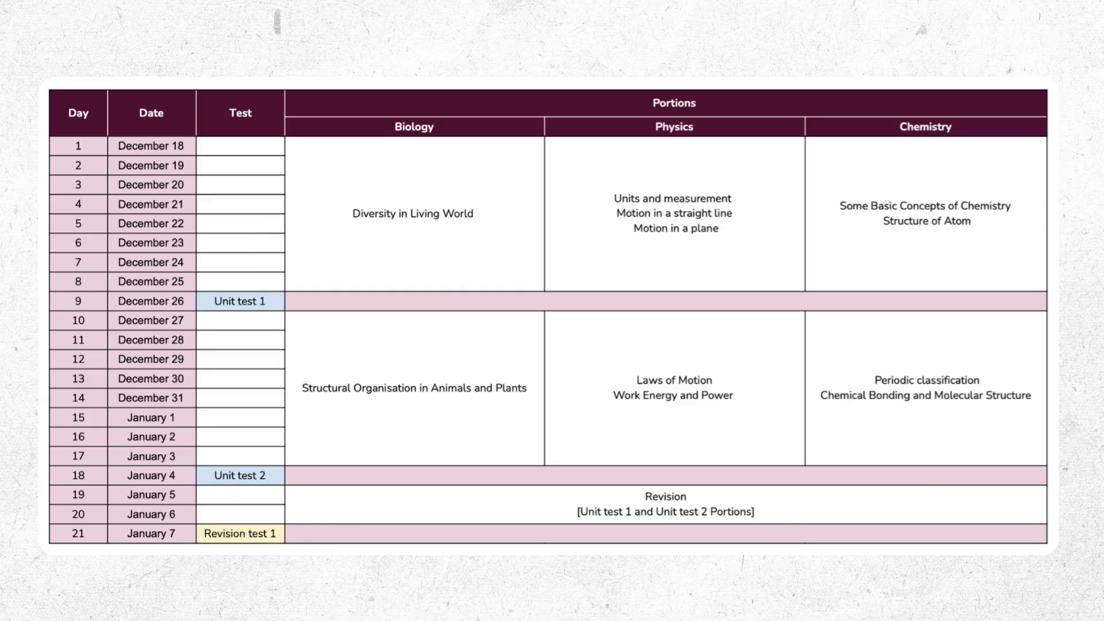
# - Advance the slideshow to the days 22–42 timetable with Unit tests 3–4 and Revision test 2
pyautogui.moveTo(292, 394); pyautogui.dragTo(239, 457)
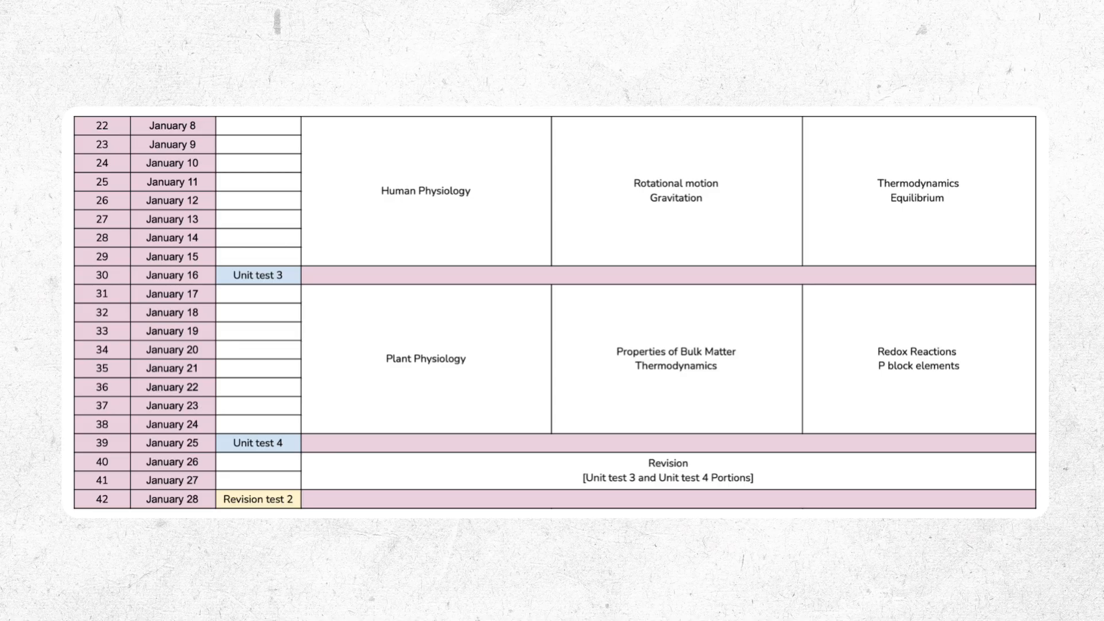
# - Scroll to the days 43–57 slide with Unit test 5, full revision and Half test 1
pyautogui.scroll(-3)
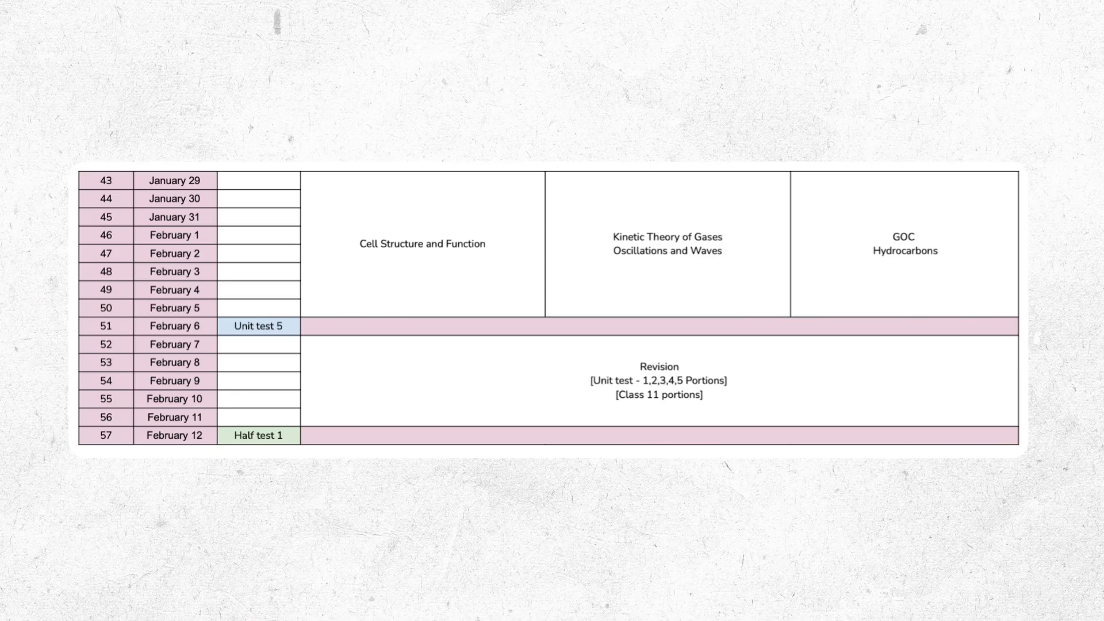
# - Scroll to the days 58–78 slide with Unit tests 6–7 and Revision test 3
pyautogui.scroll(-3)
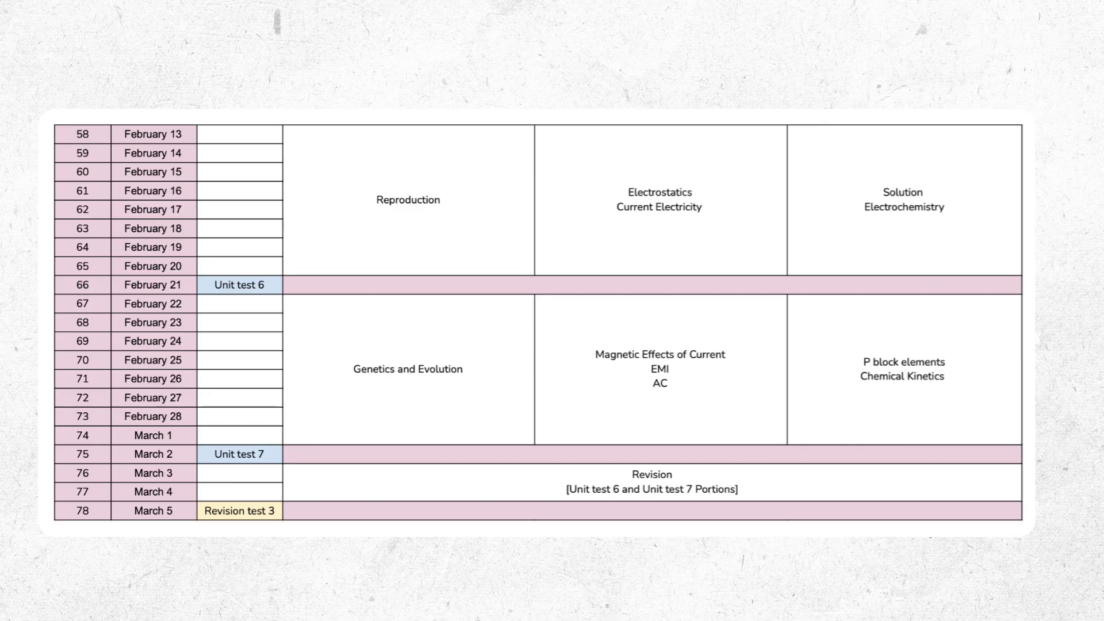
# - Scroll forward to the days 102–119 slide with Unit test 10, Revision test 4 and Half test 3
pyautogui.scroll(-3)
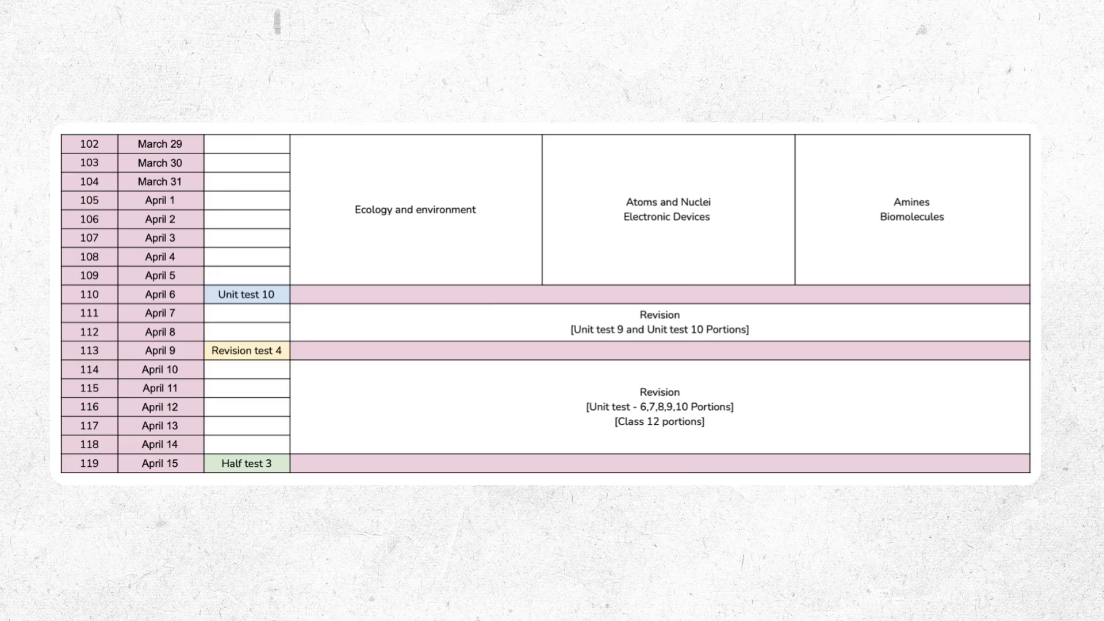
# - Scroll to the final days 120–137 slide with Full tests 1–3 and the NEET exam on May 3
pyautogui.scroll(-3)
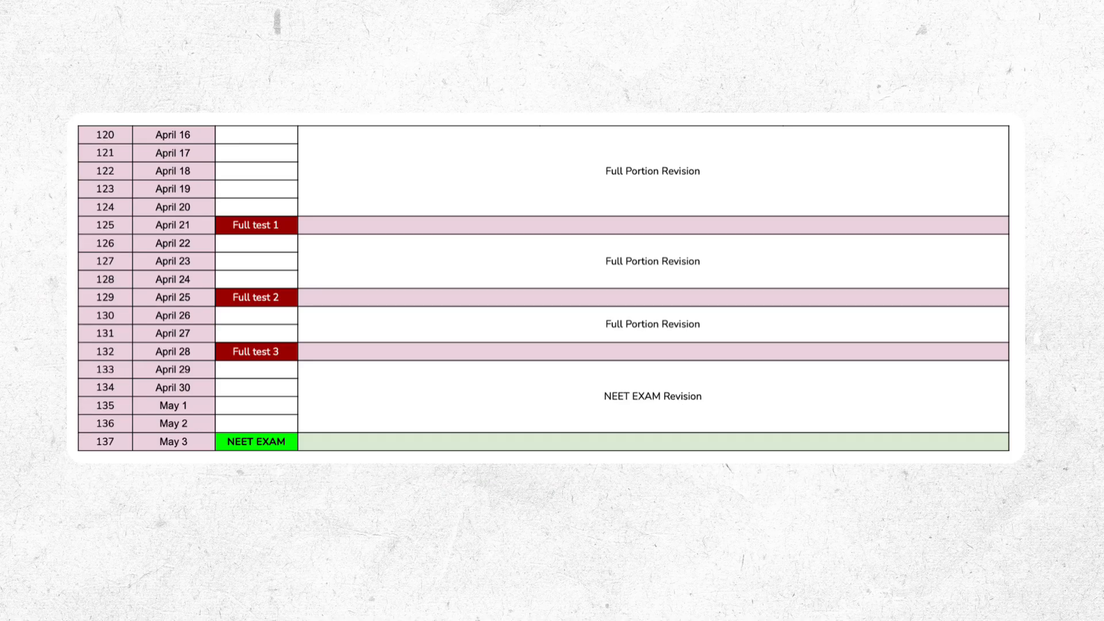